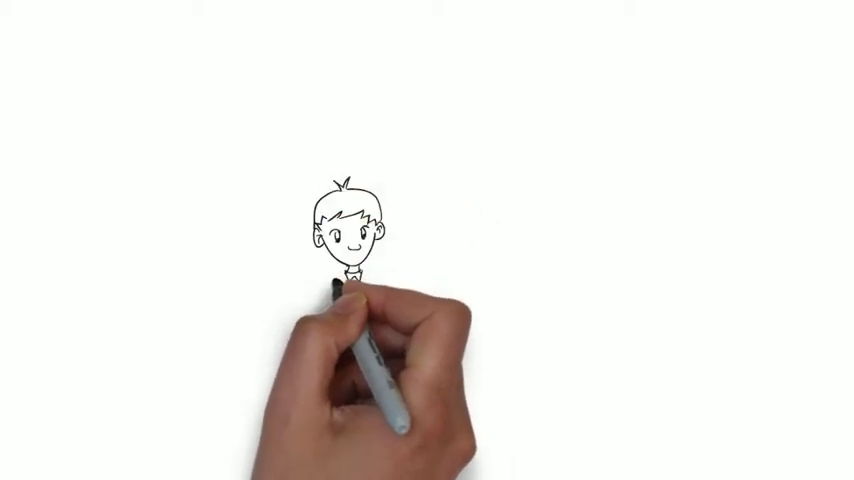
pyautogui.moveTo(344, 290); pyautogui.dragTo(360, 440)
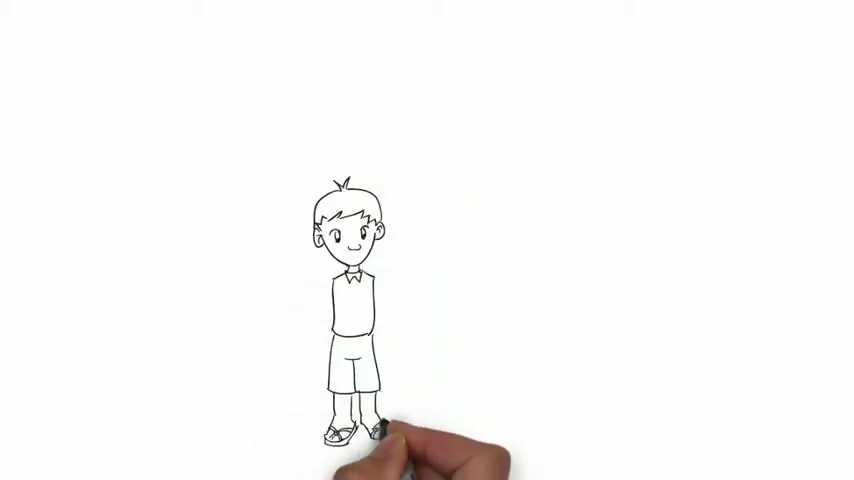